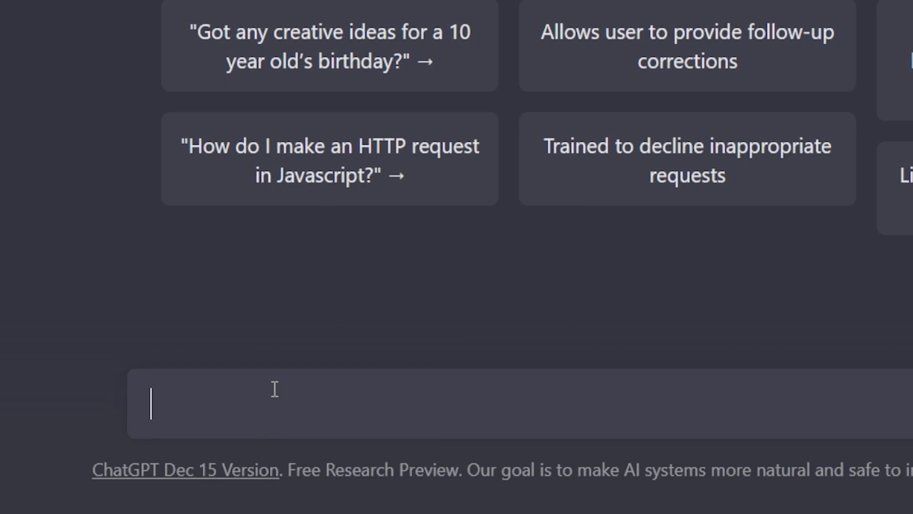
Step: Send the greeting 'Greetings' and get ChatGPT's hello reply
{"action": "type", "text": "Greetings"}
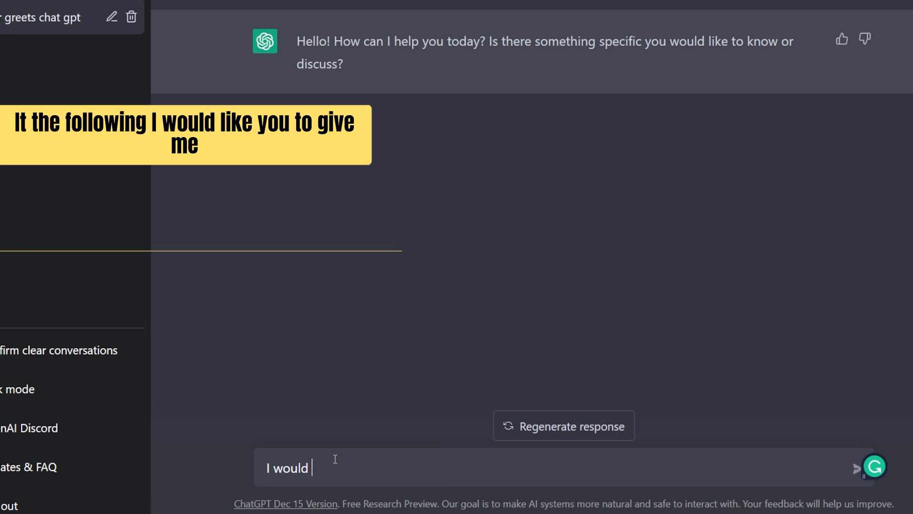
Step: Request Python code to scrape titles and prices from books.toscrape.com, and copy the reply
{"action": "type", "text": "like you to give me python c"}
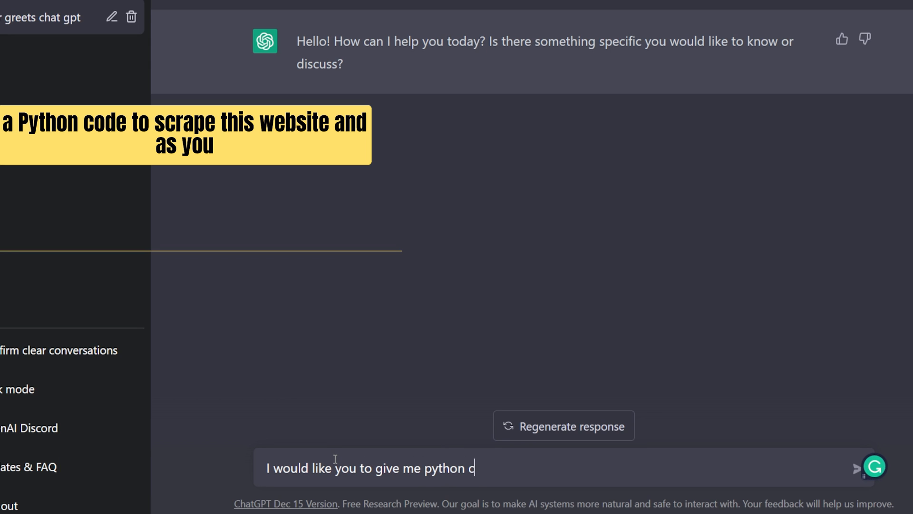
{"action": "left_click", "coordinate": [856, 467]}
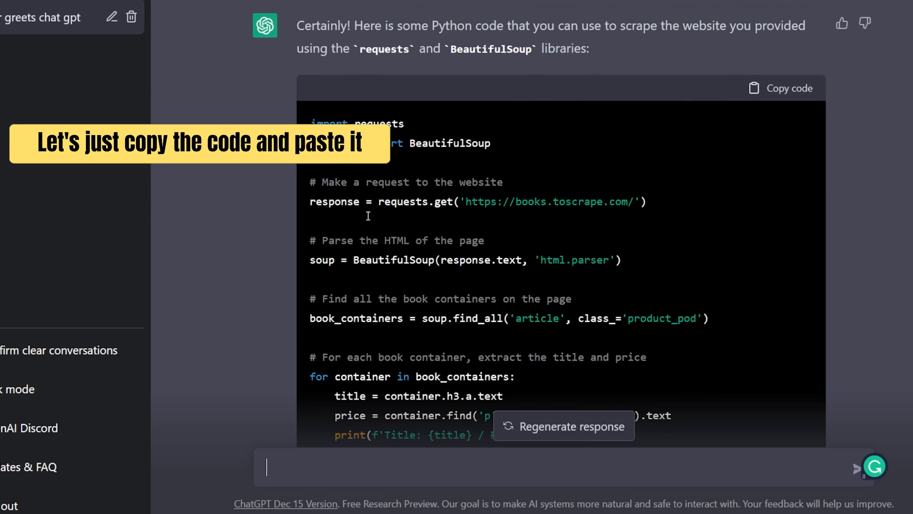
{"action": "left_click", "coordinate": [780, 88]}
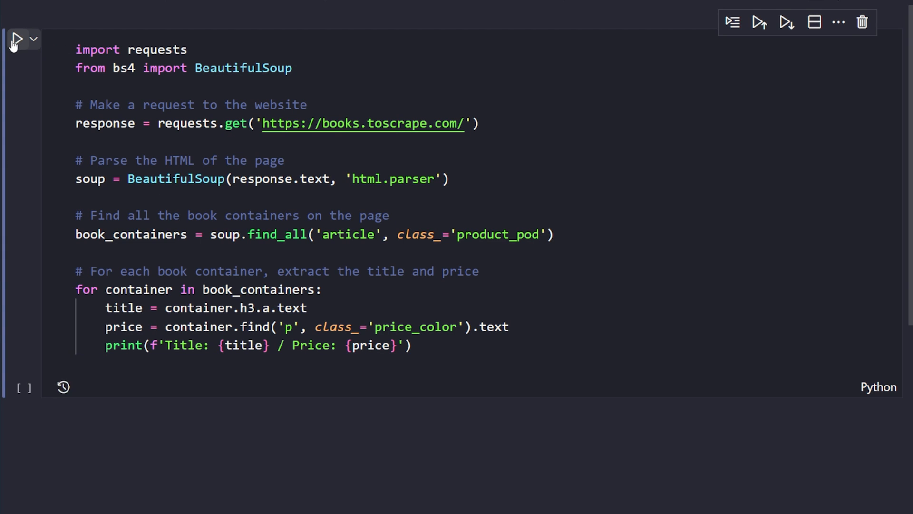
Step: Run the scraping cell and review the printed book titles and prices
{"action": "left_click", "coordinate": [17, 39]}
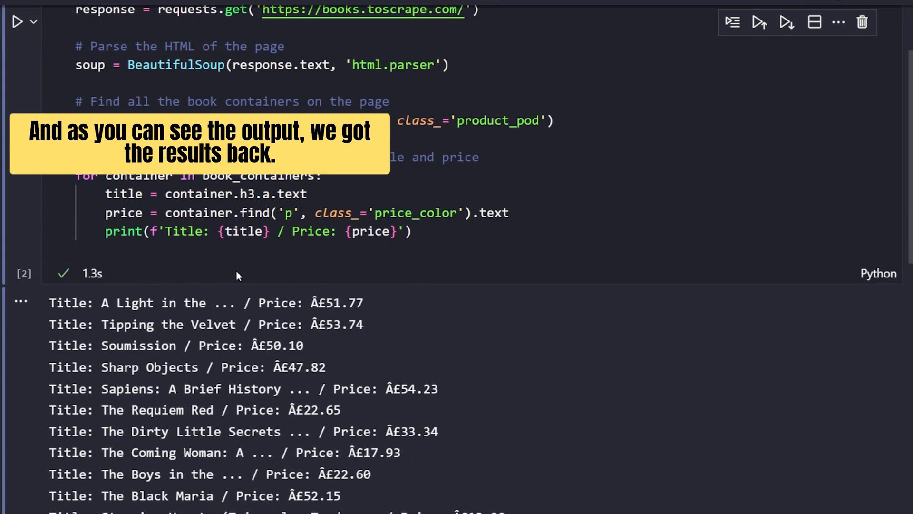
{"action": "scroll", "scroll_direction": "down", "scroll_amount": 3}
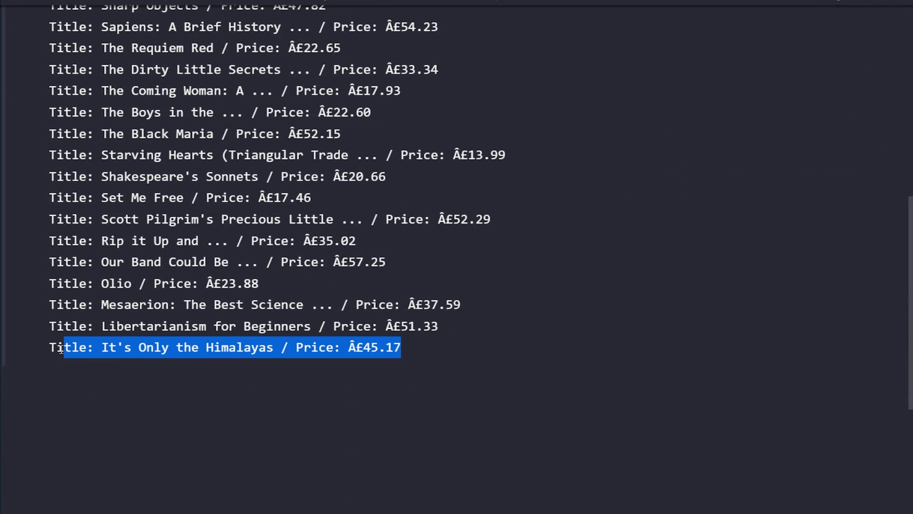
{"action": "left_click", "coordinate": [289, 510]}
{"action": "type", "text": "i also want the b"}
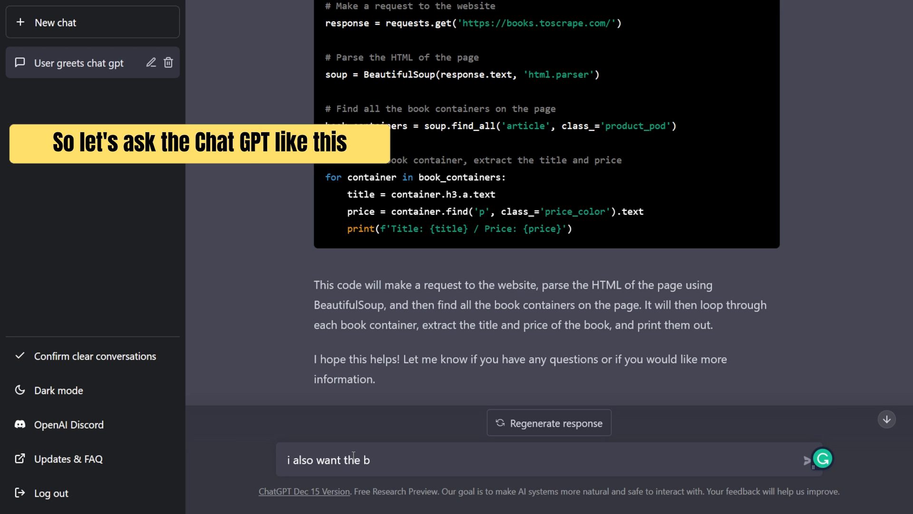
Step: Ask ChatGPT for revised code that also extracts each book's link as an absolute URL
{"action": "left_click", "coordinate": [808, 459]}
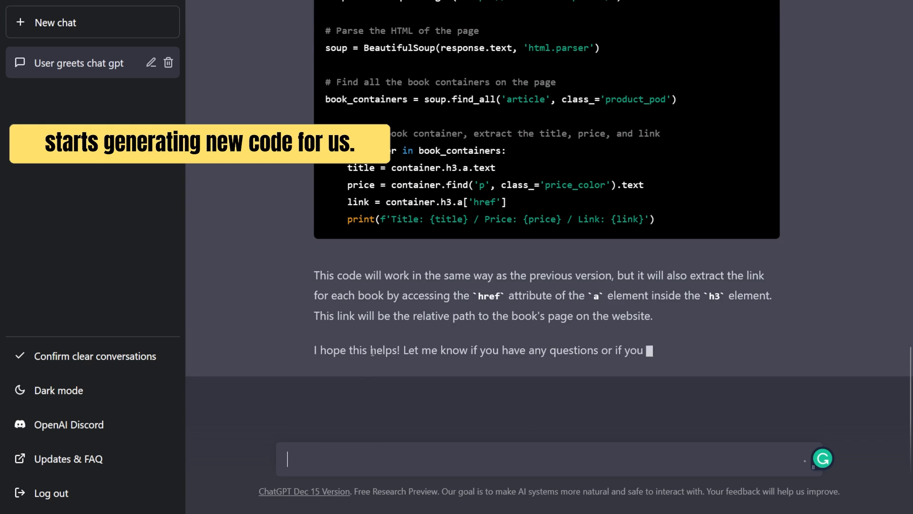
{"action": "left_click", "coordinate": [752, 130]}
{"action": "type", "text": "now i want you"}
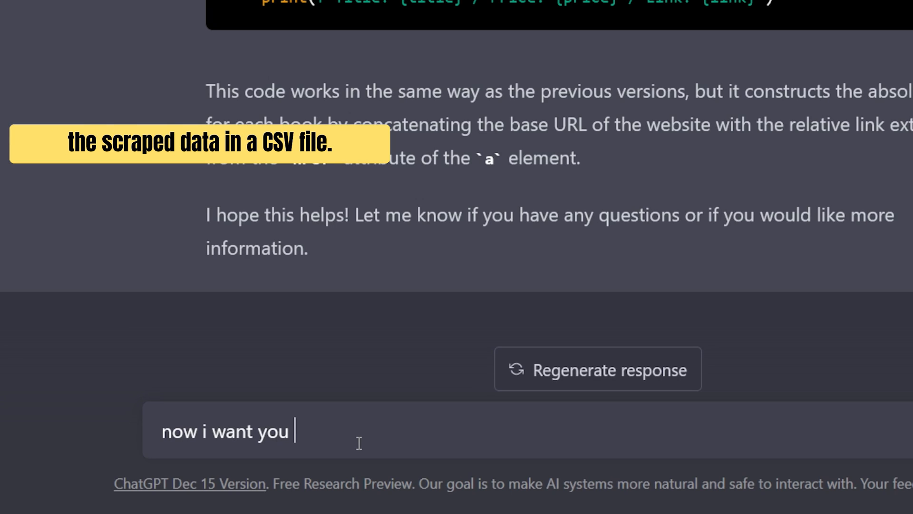
Step: Ask ChatGPT to save all the information in a CSV file, then check books.csv for the saved rows
{"action": "type", "text": "to save all the information"}
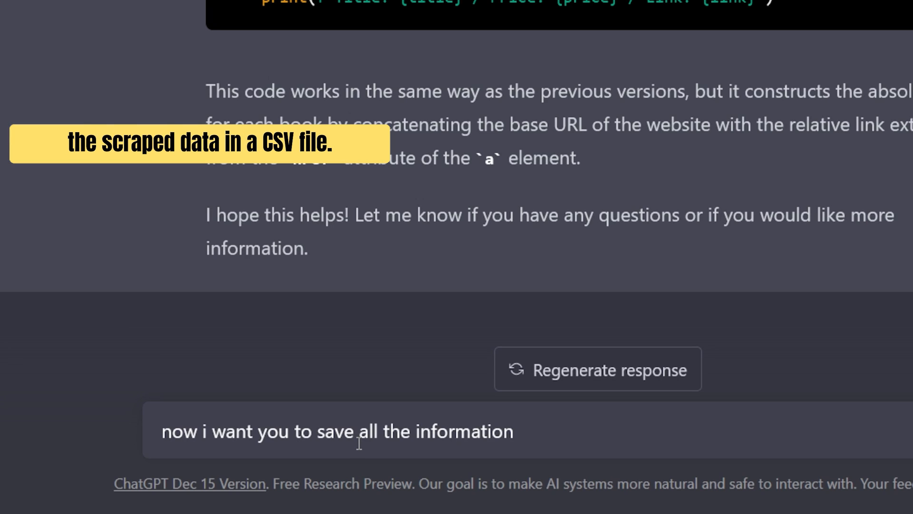
{"action": "type", "text": "in a csv file keep the e"}
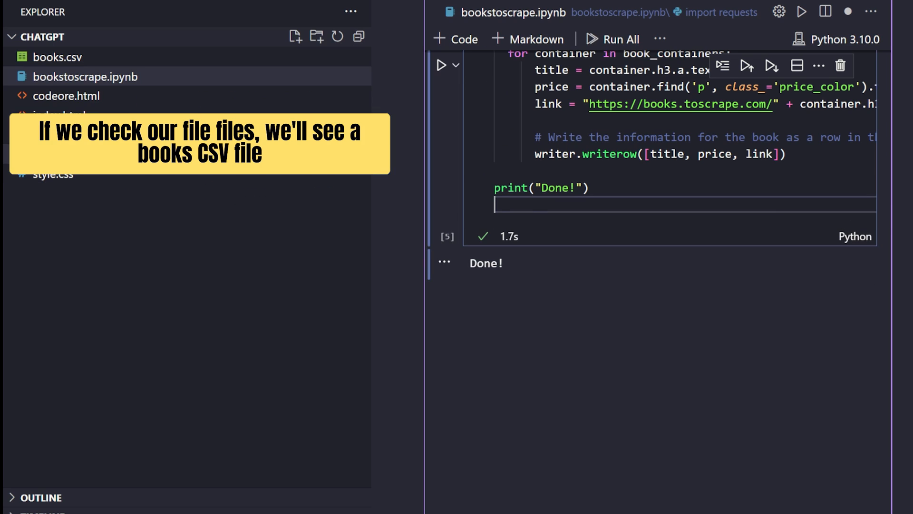
{"action": "left_click", "coordinate": [57, 57]}
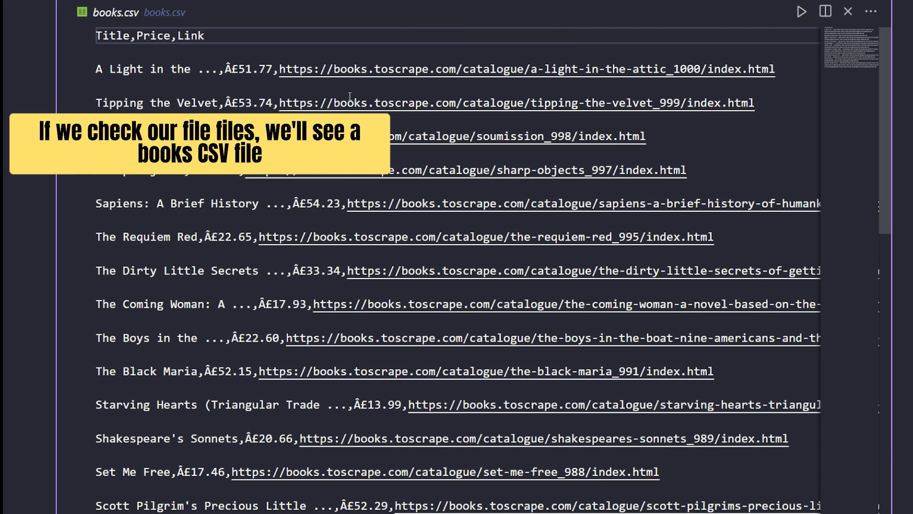